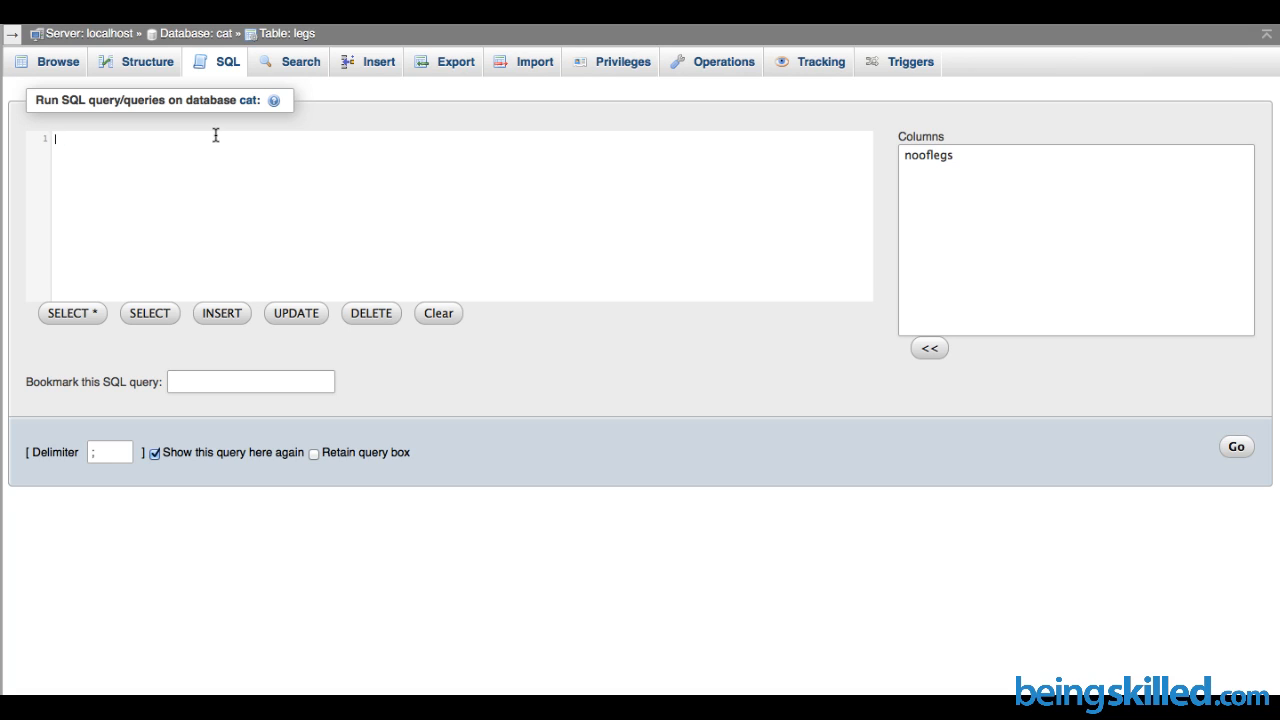
# Type ALTER TABLE legs ADD PRIMARY KEY(nooflegs); into the query box.
pyautogui.write('ALTER TA')
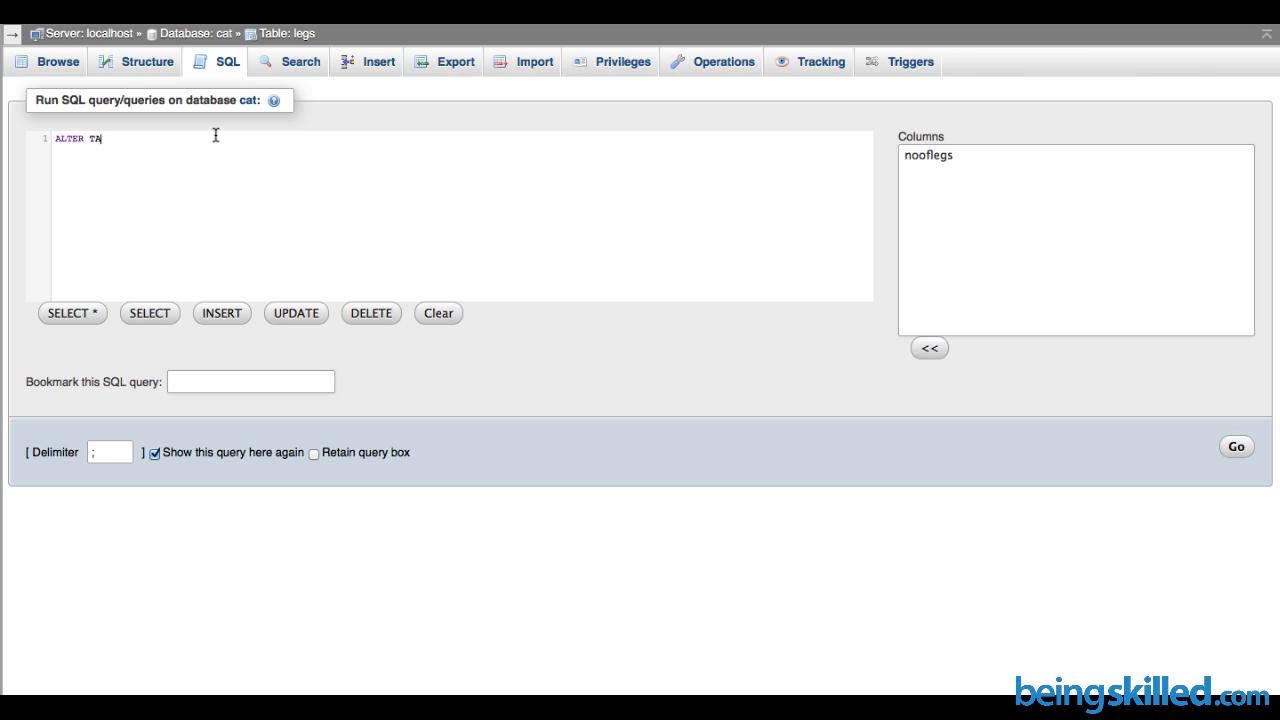
pyautogui.write("BLE 'e")
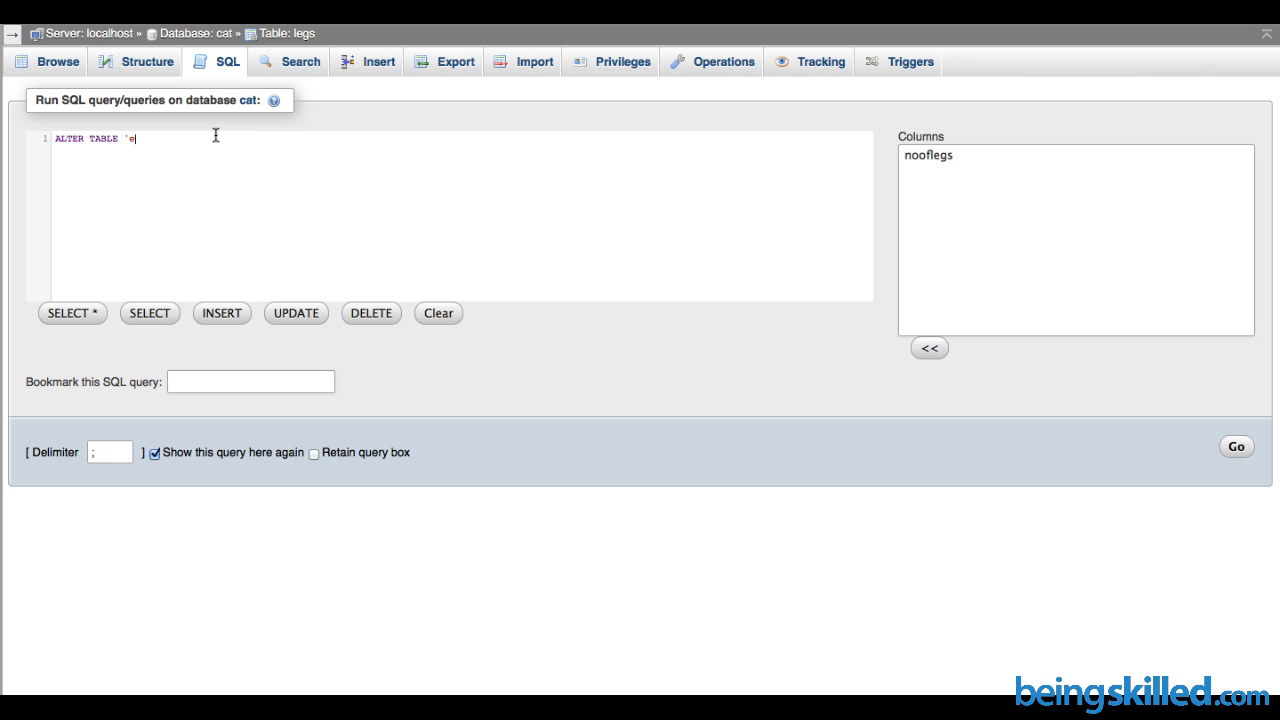
pyautogui.press('Backspace')
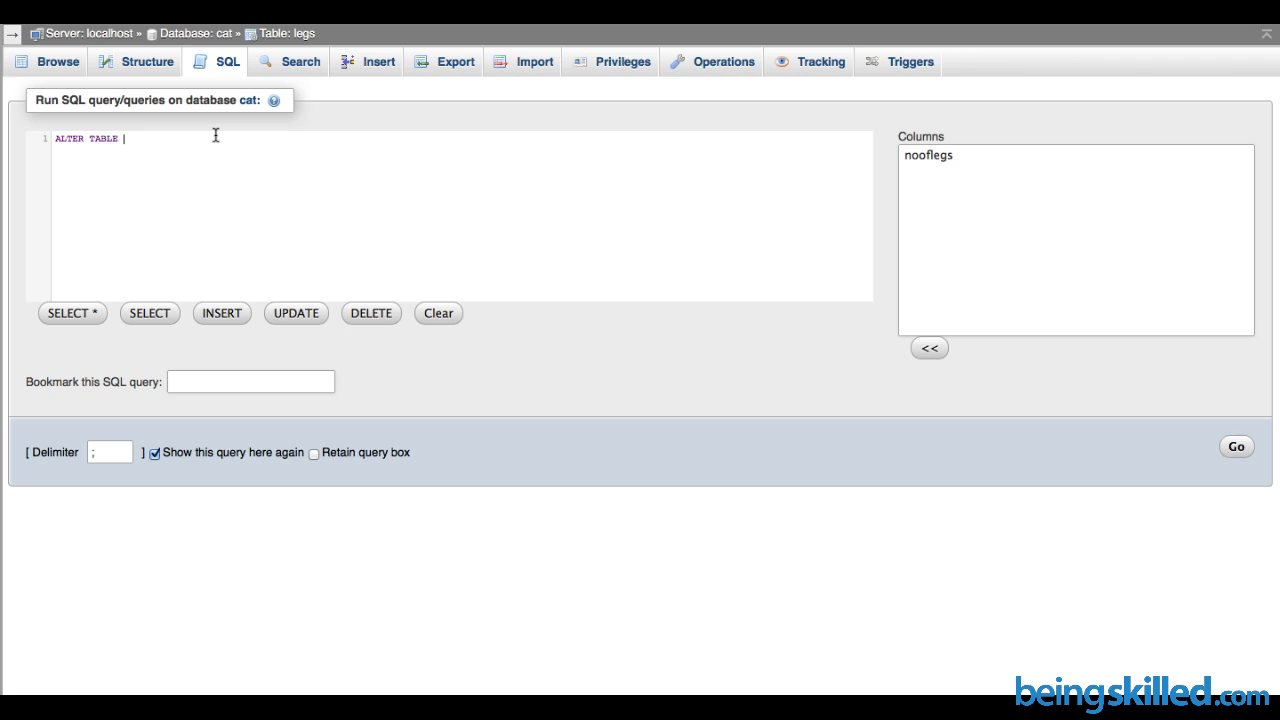
pyautogui.write('legs')
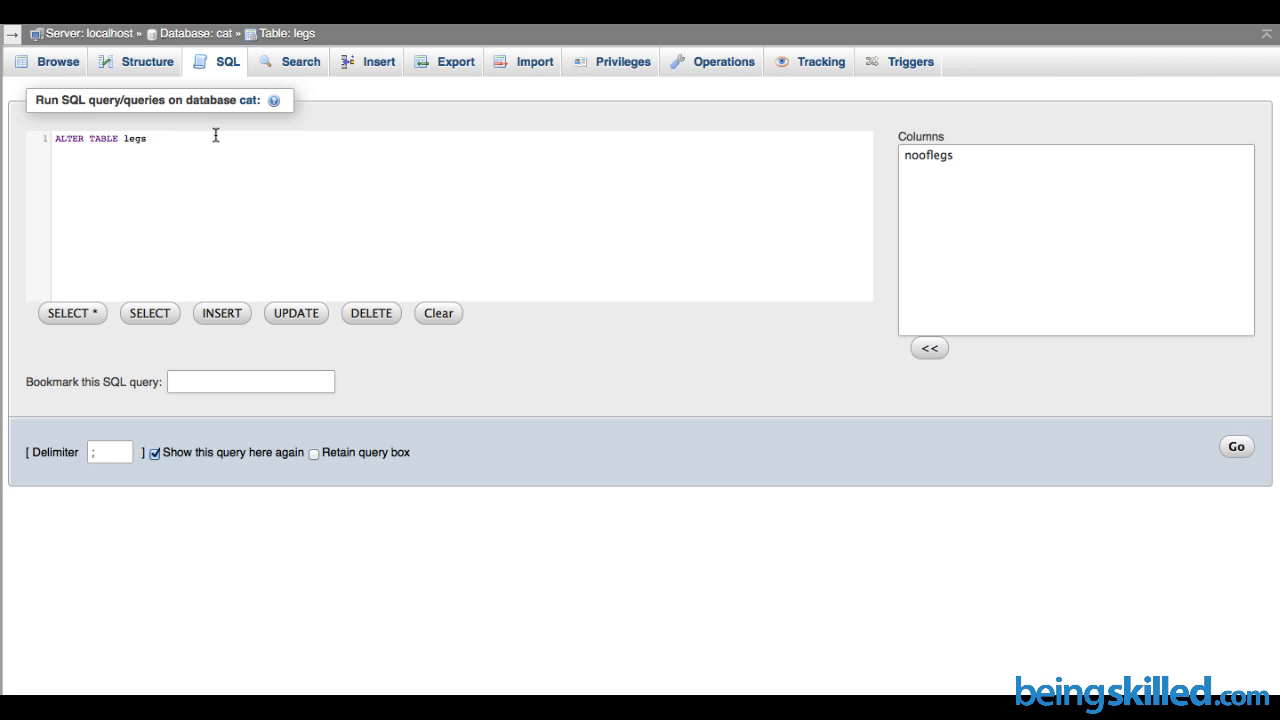
pyautogui.write('ADD PRIMA')
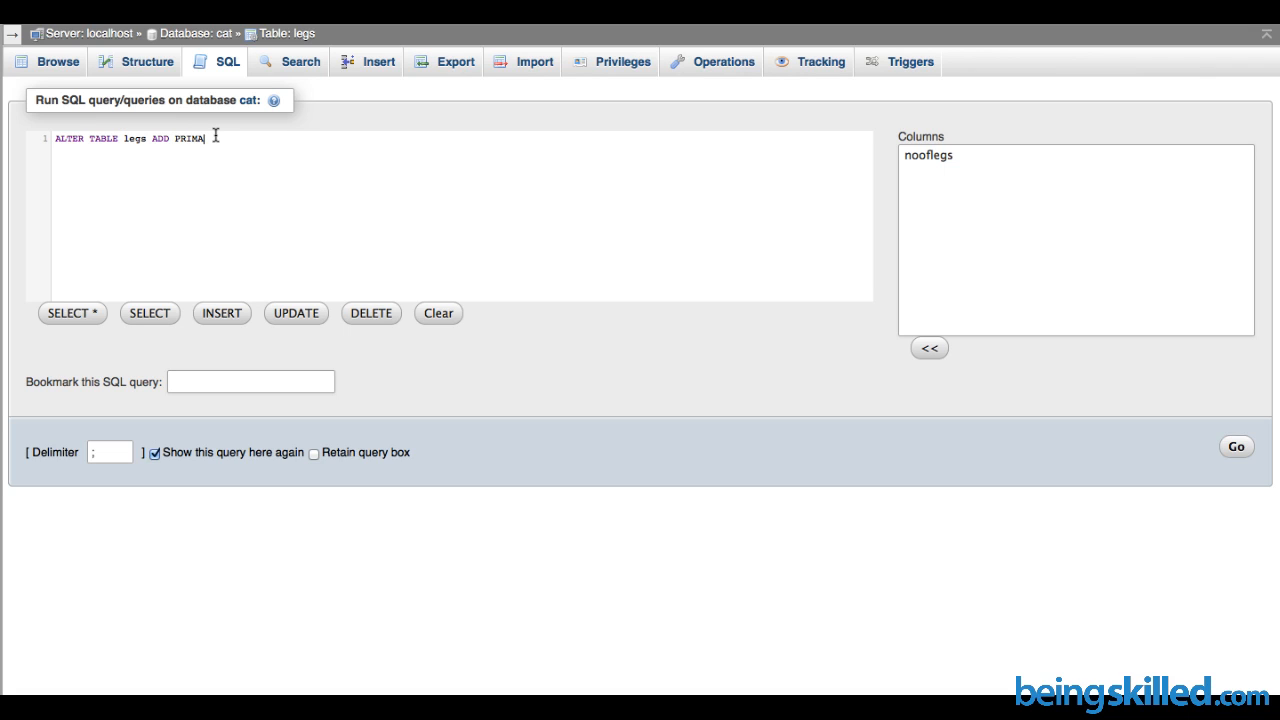
pyautogui.write('RY KEY')
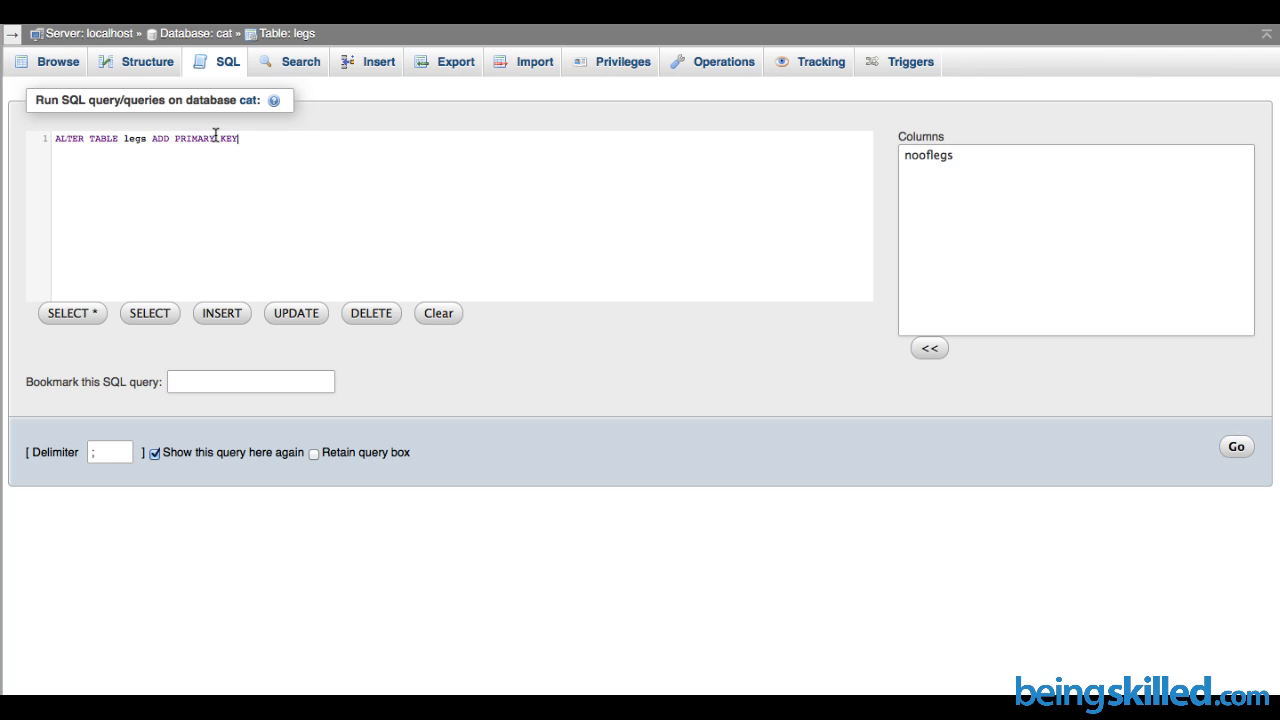
pyautogui.write('(')
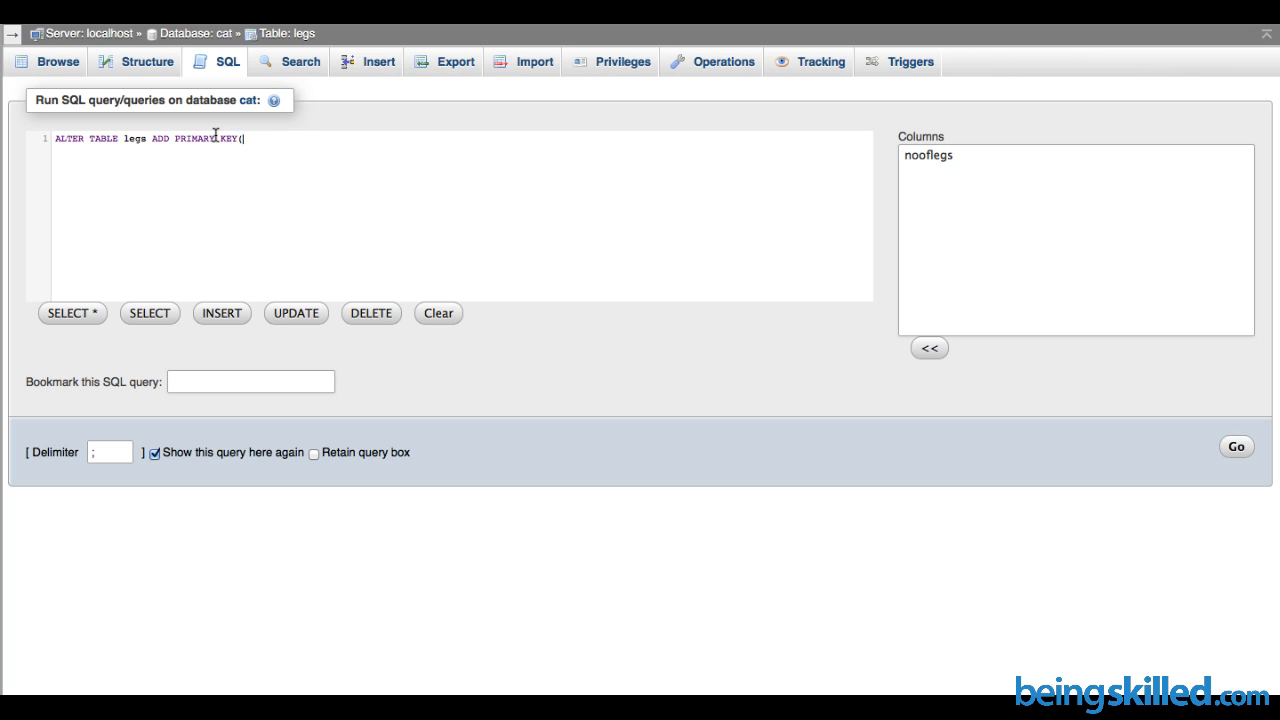
pyautogui.write('le')
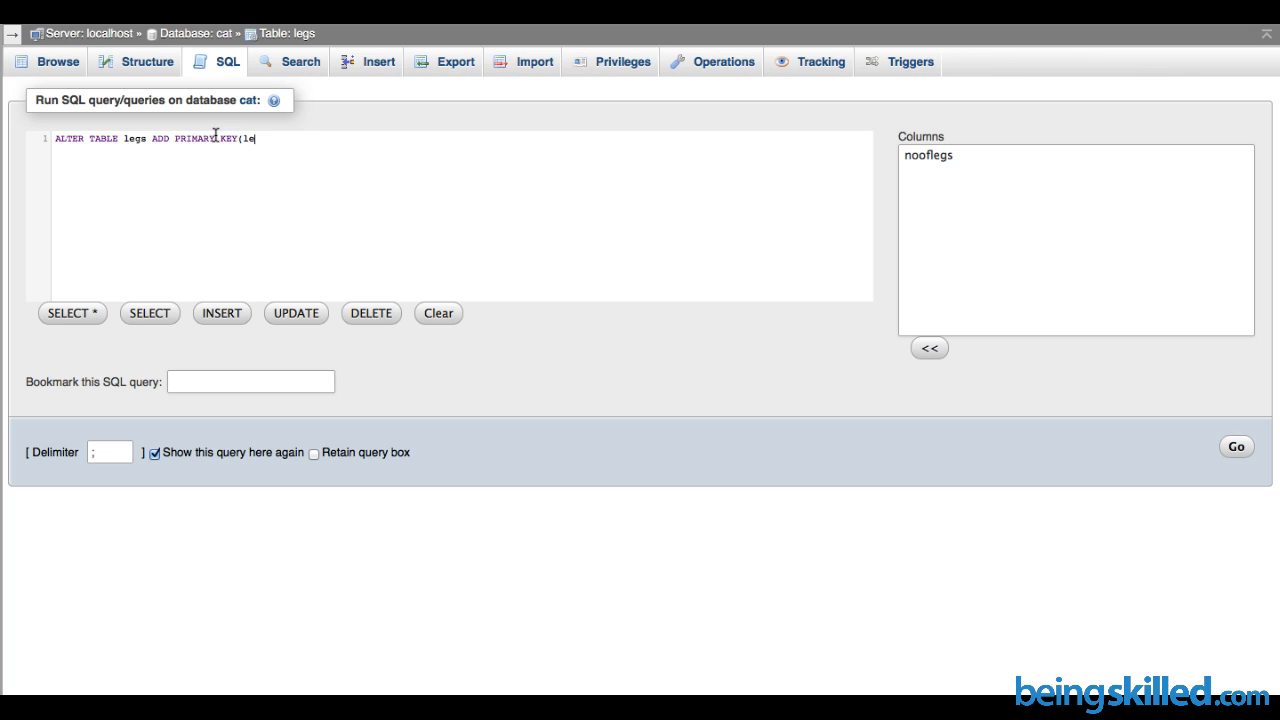
pyautogui.write('nooflegs')
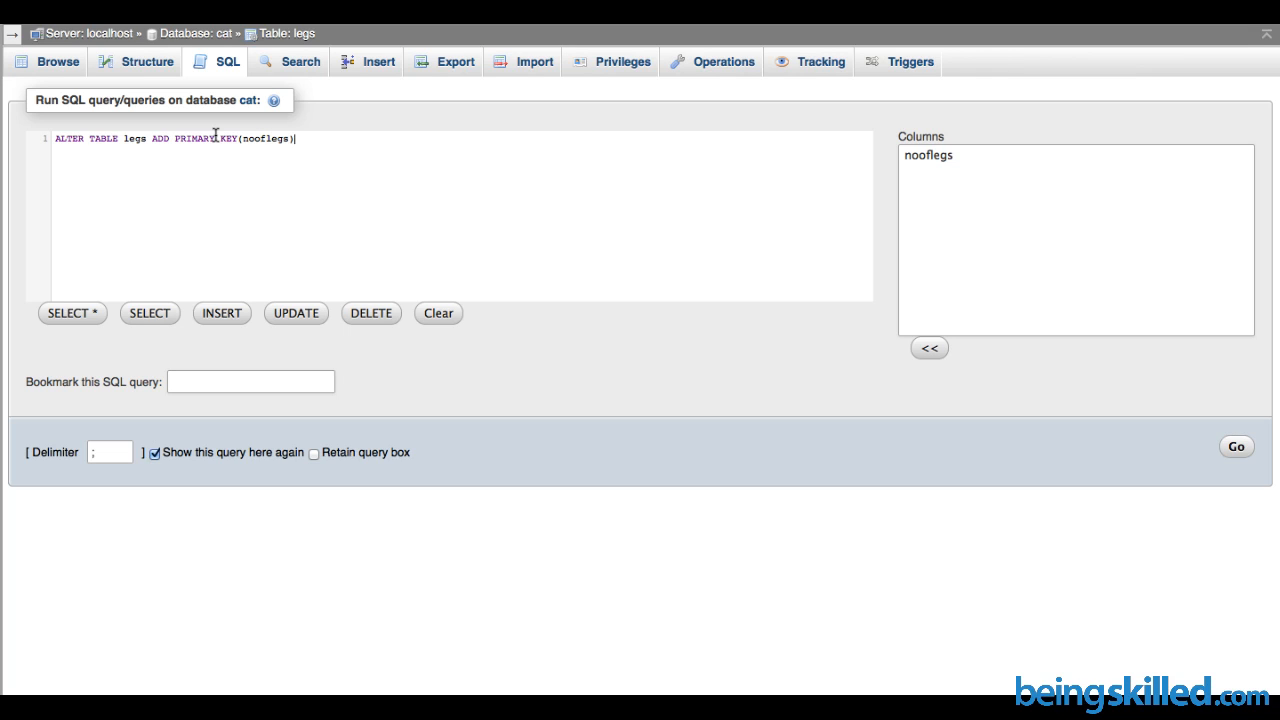
pyautogui.write(';')
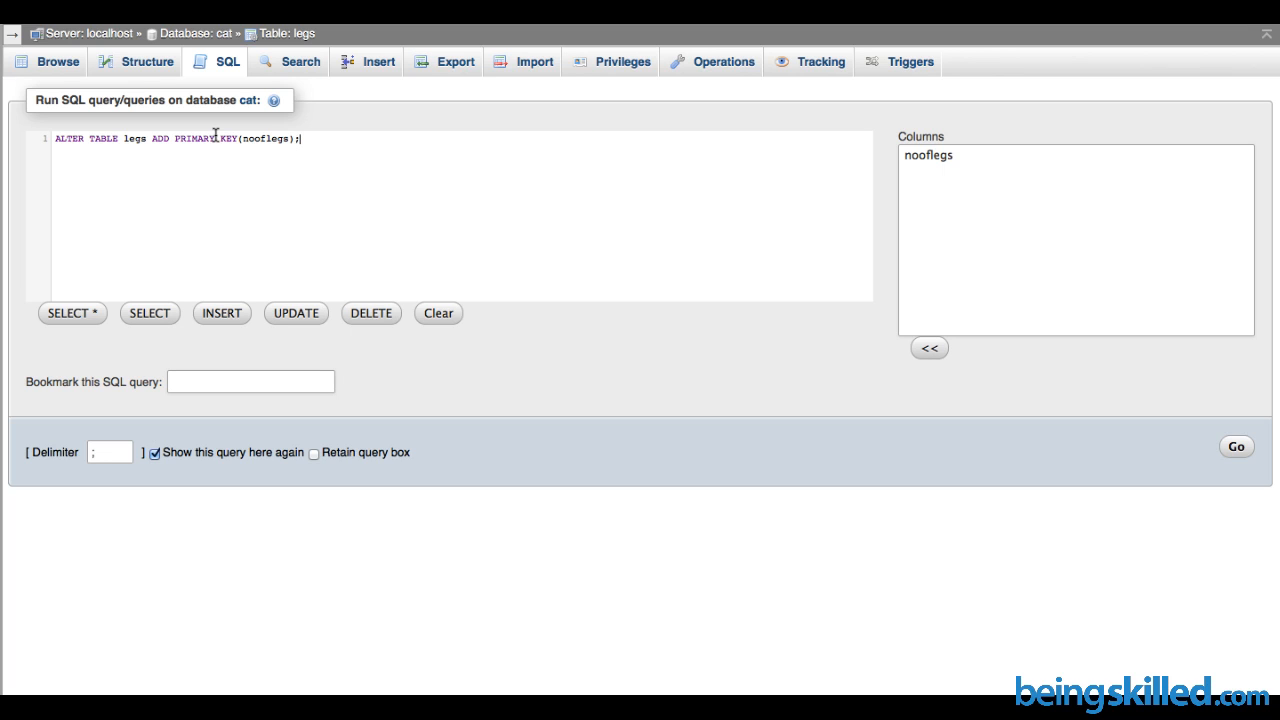
# Run the ALTER TABLE query adding the nooflegs primary key.
pyautogui.click(1236, 446)
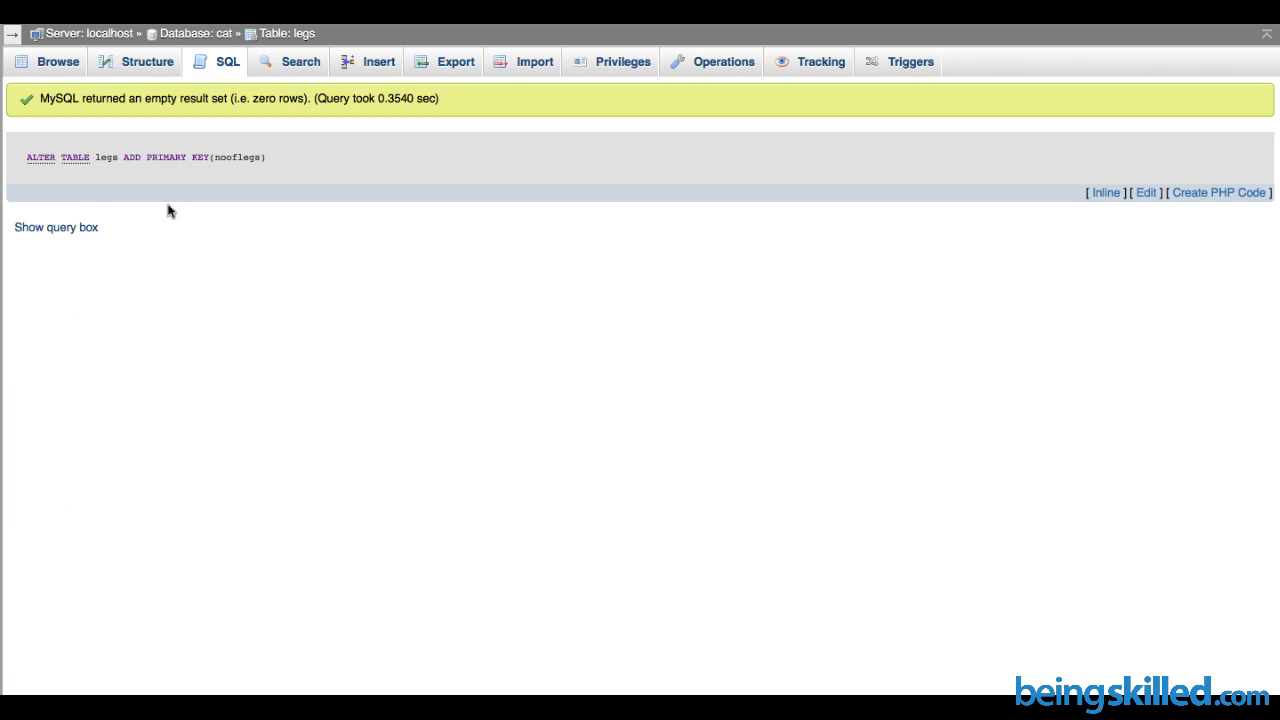
pyautogui.moveTo(124, 101)
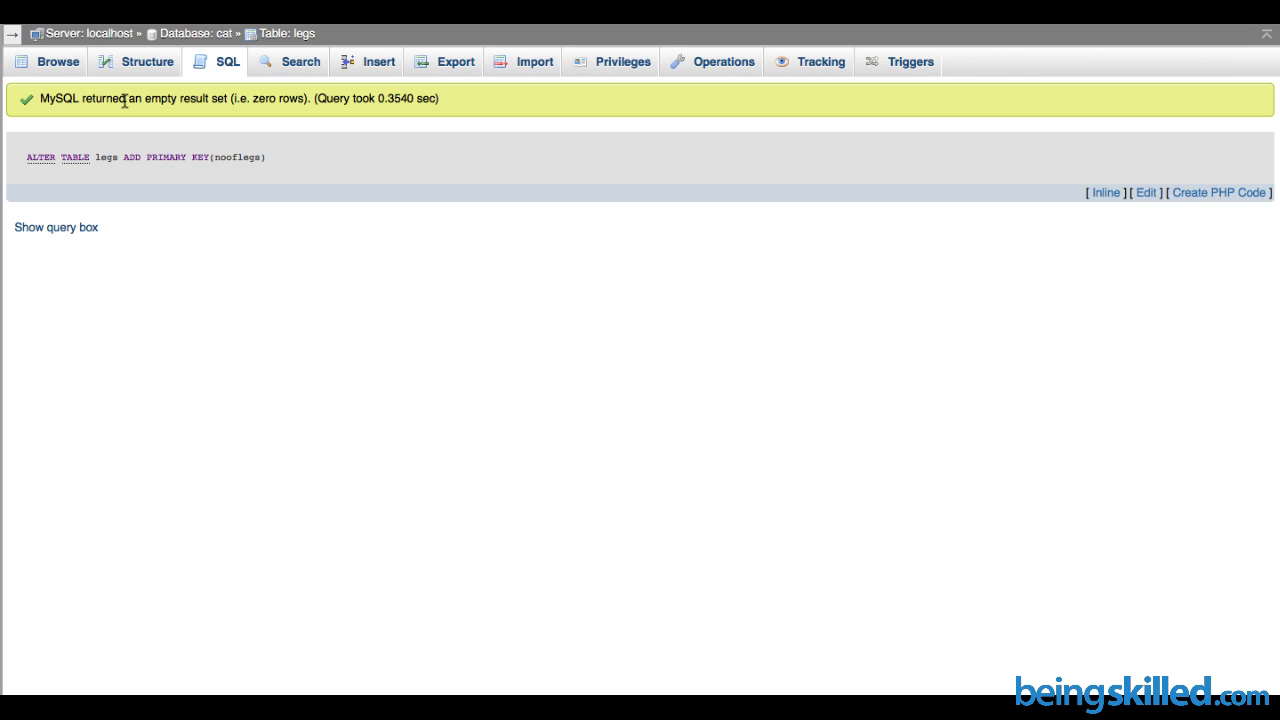
pyautogui.moveTo(131, 67)
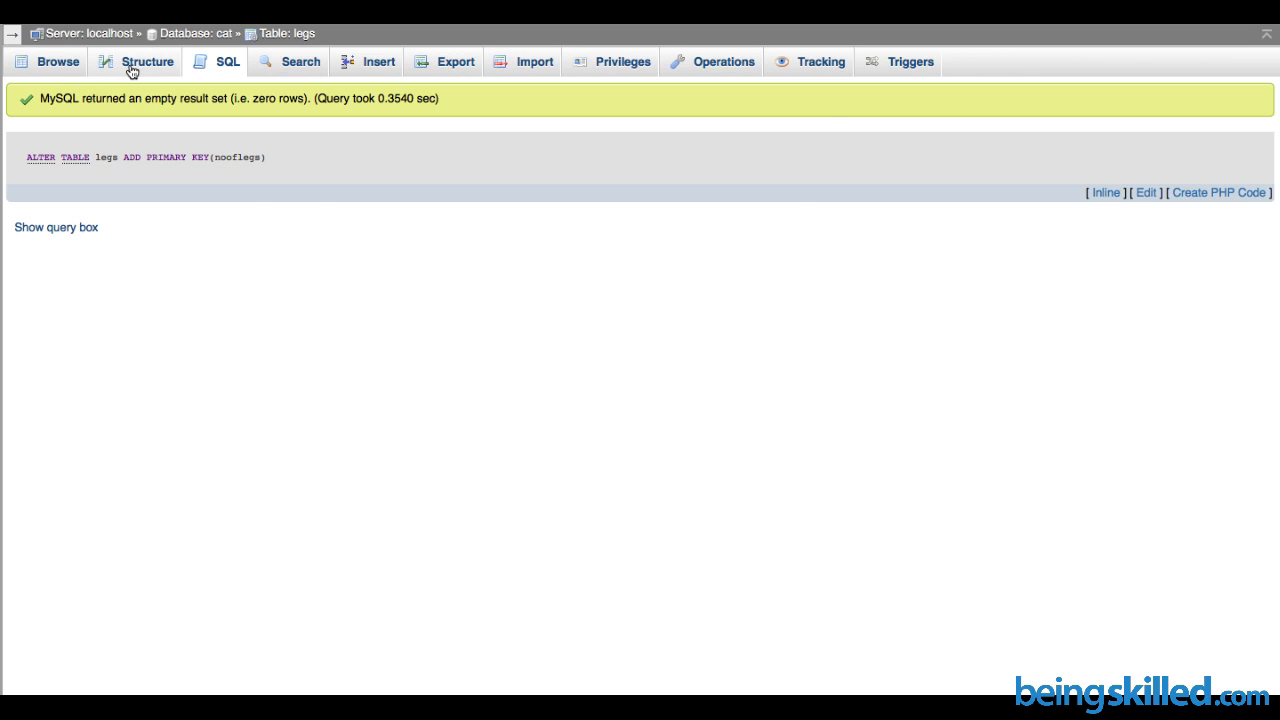
# Review the legs table structure, then return to the SQL query editor.
pyautogui.click(147, 61)
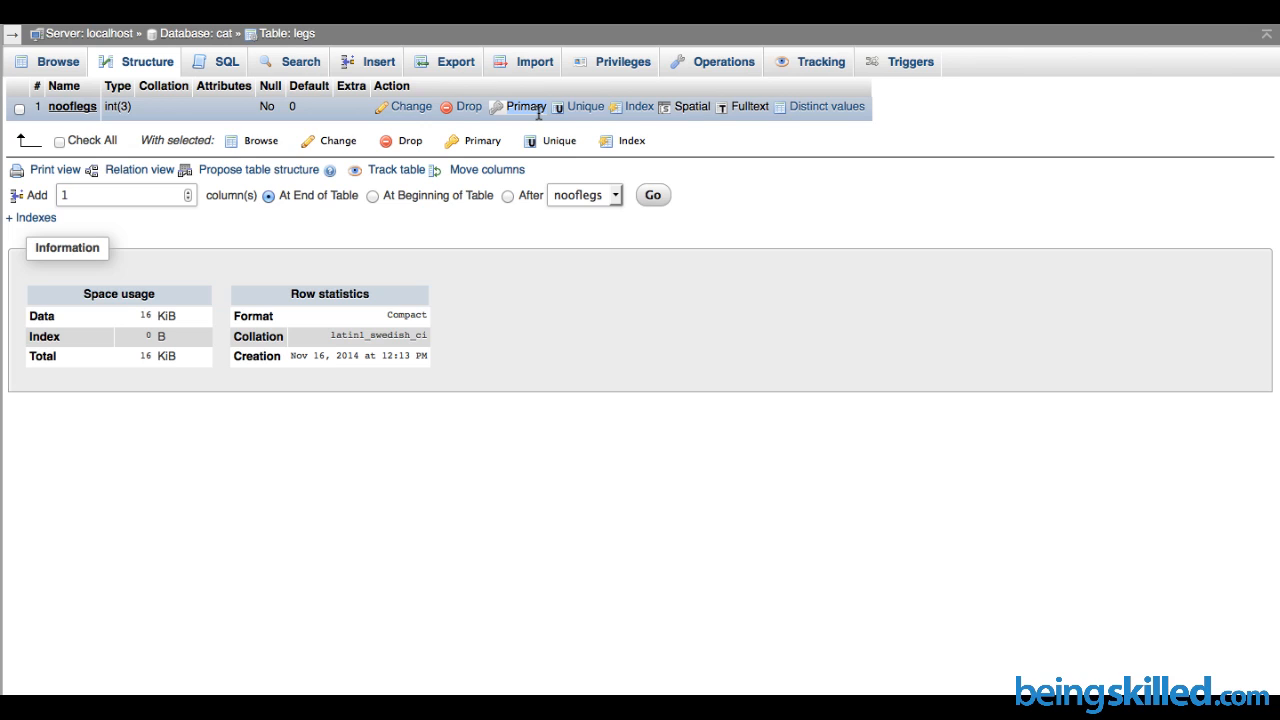
pyautogui.click(227, 61)
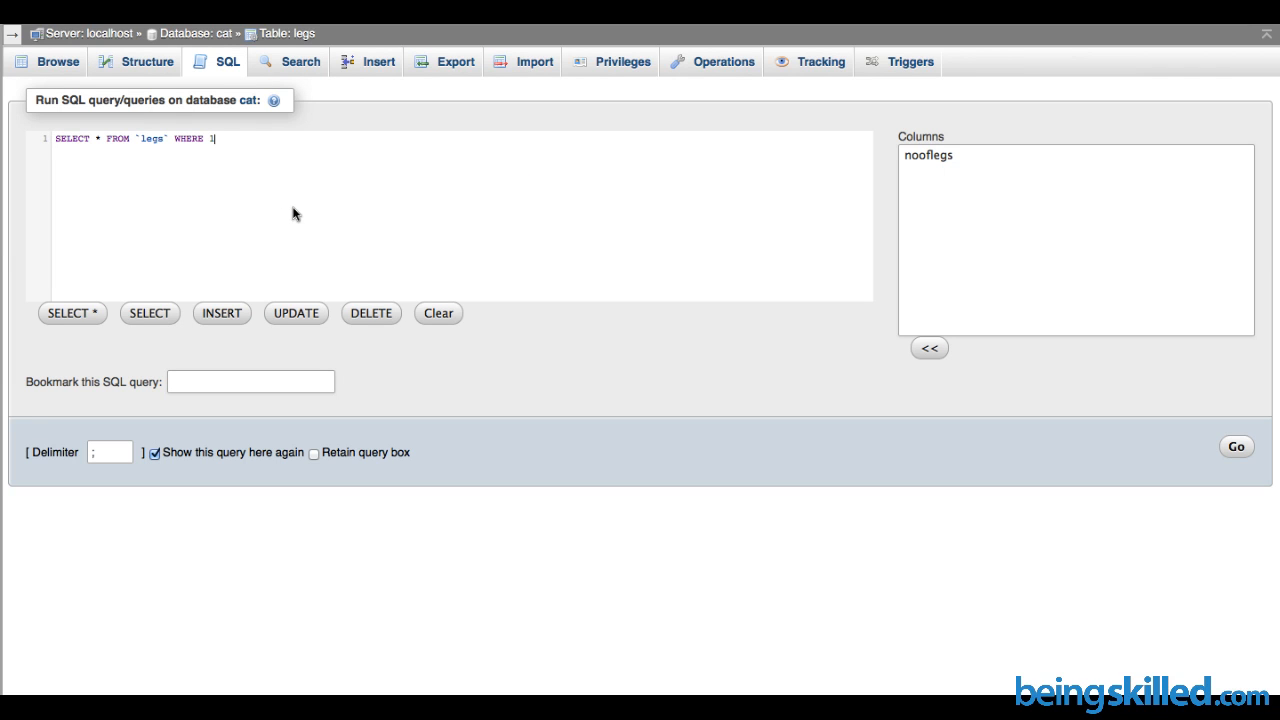
# Type ALTER TABLE legs DROP PRIMARY KEY; into the query box.
pyautogui.write('ALTER TABLE')
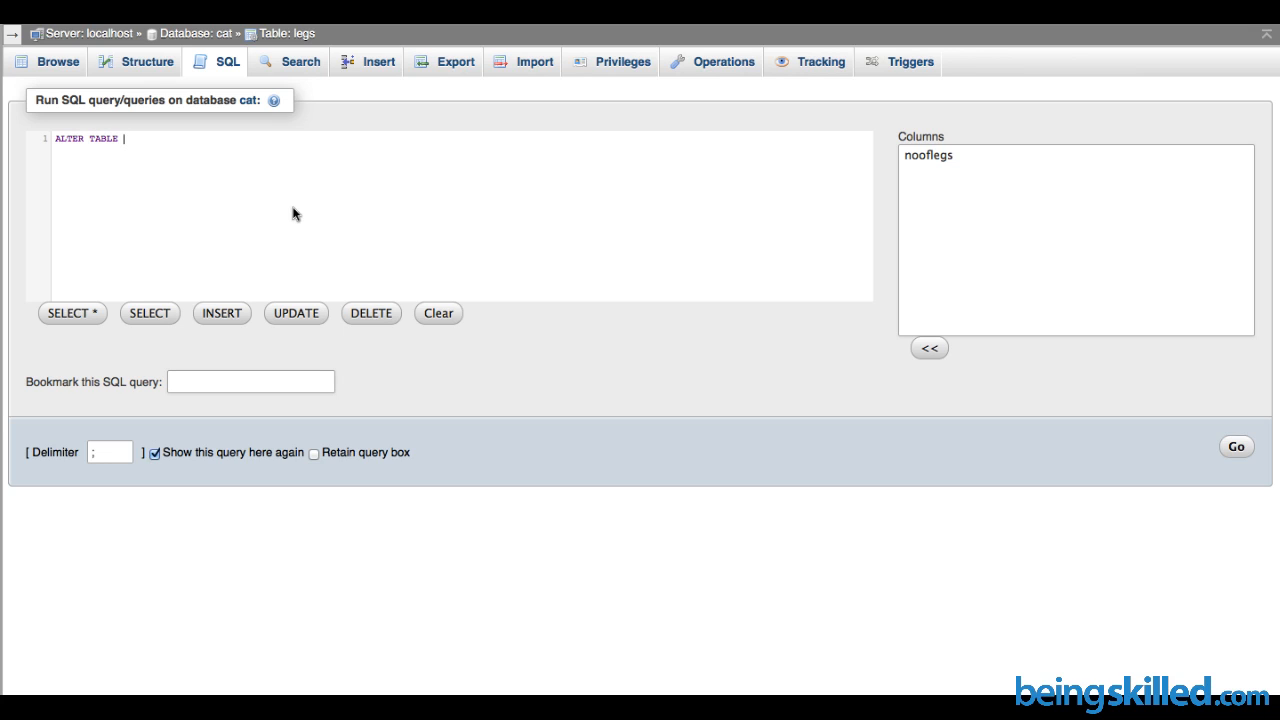
pyautogui.write('legs')
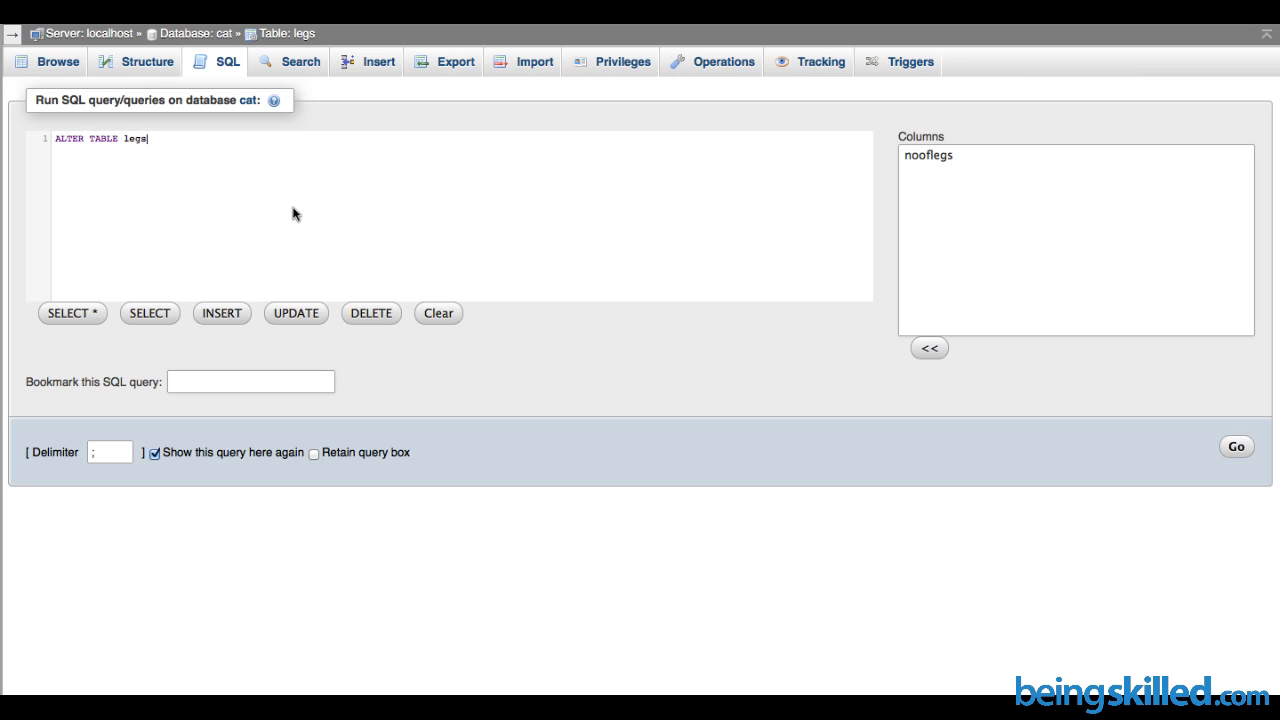
pyautogui.write('D')
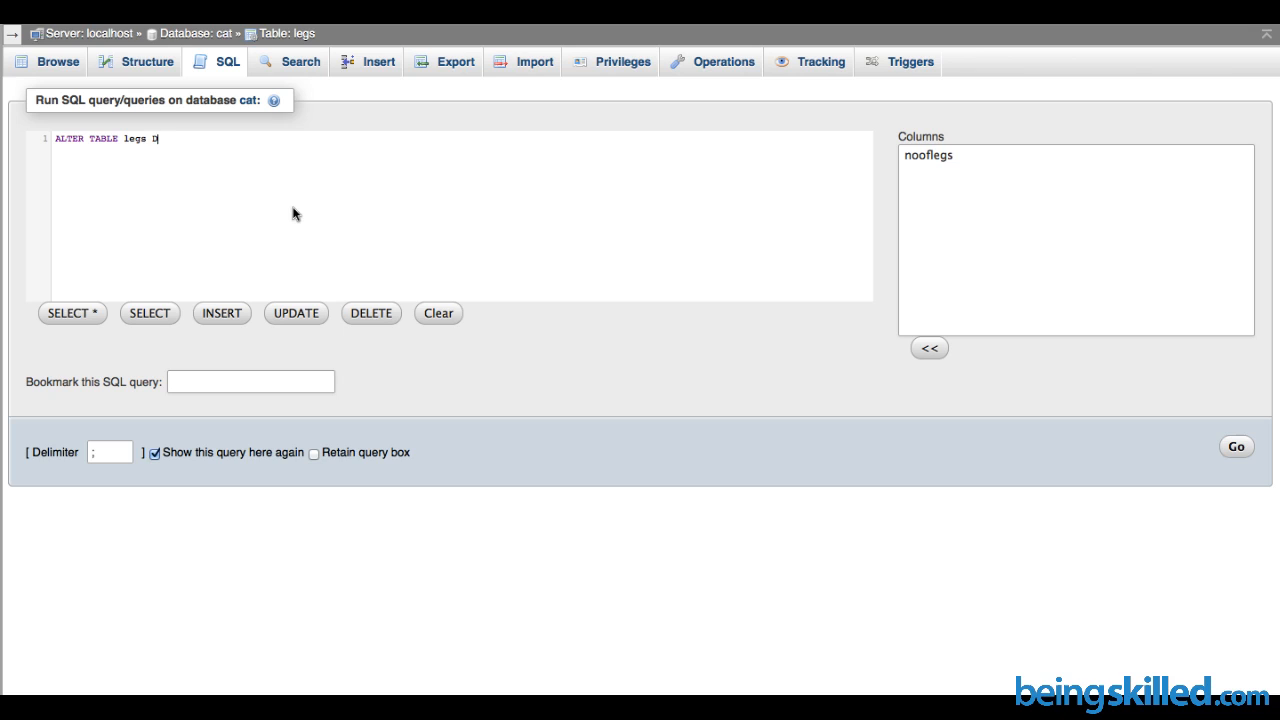
pyautogui.write('ROP PRIMARY')
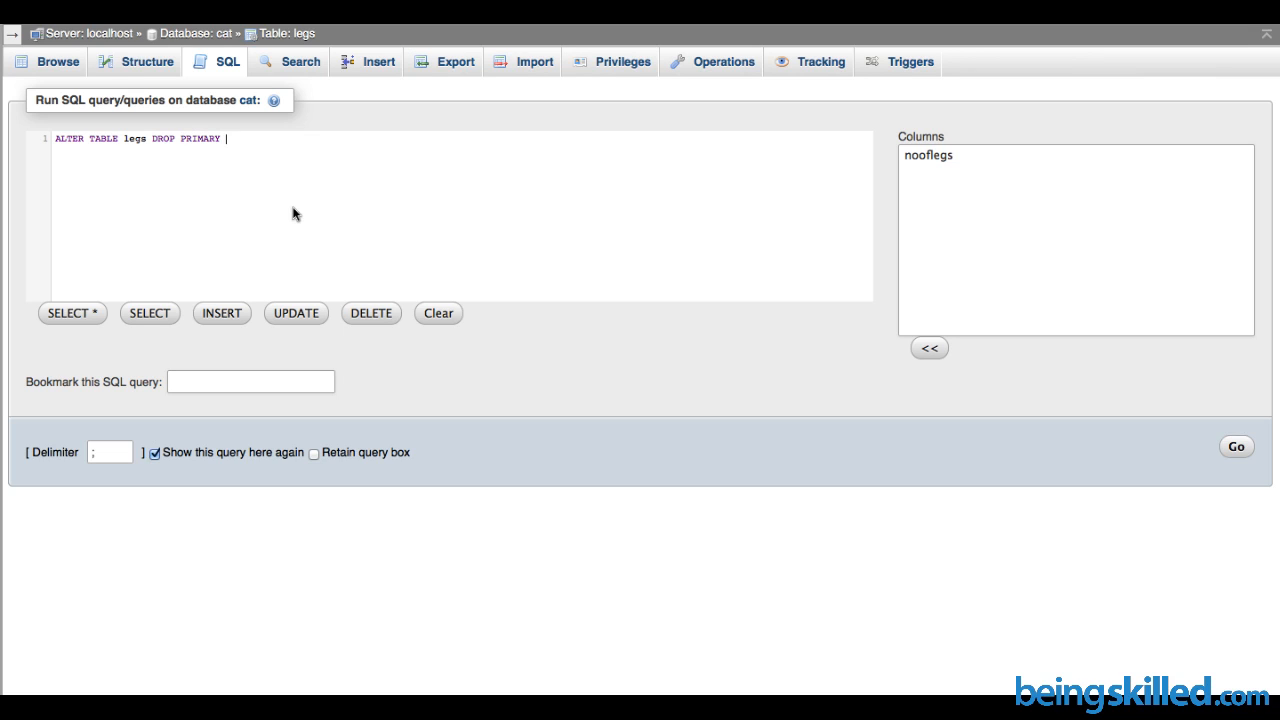
pyautogui.write('KEY;')
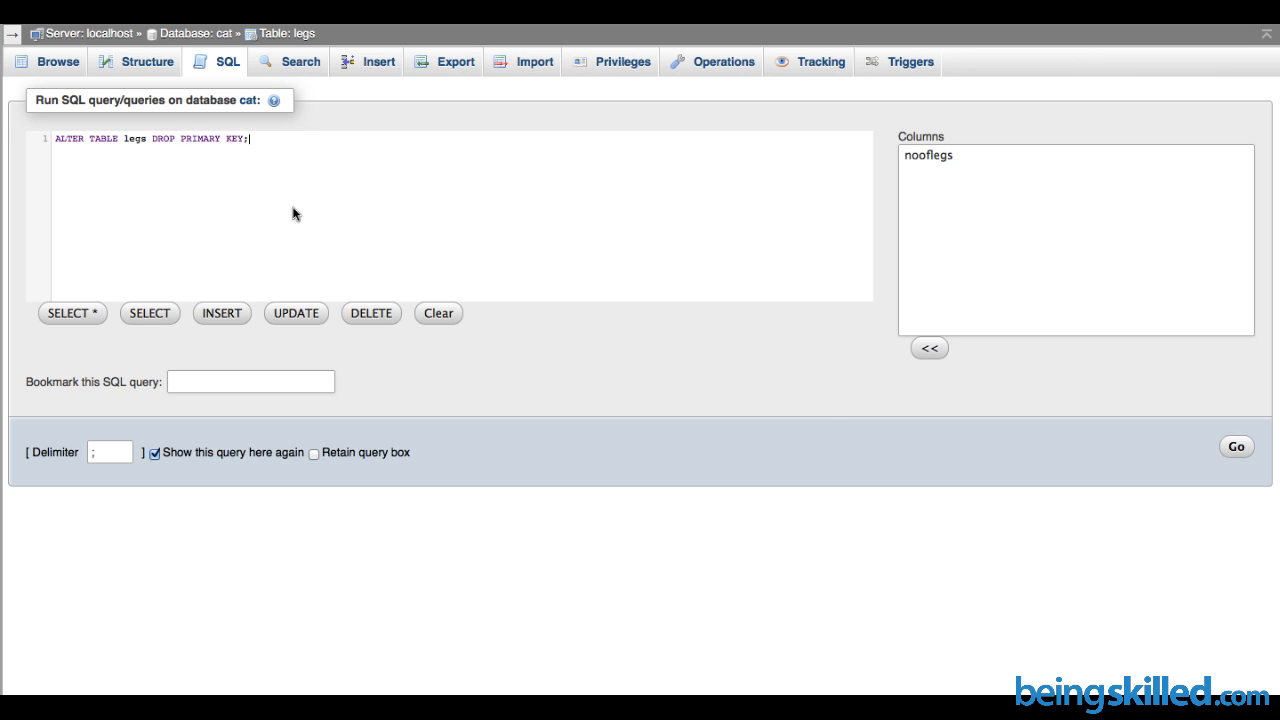
pyautogui.moveTo(779, 333)
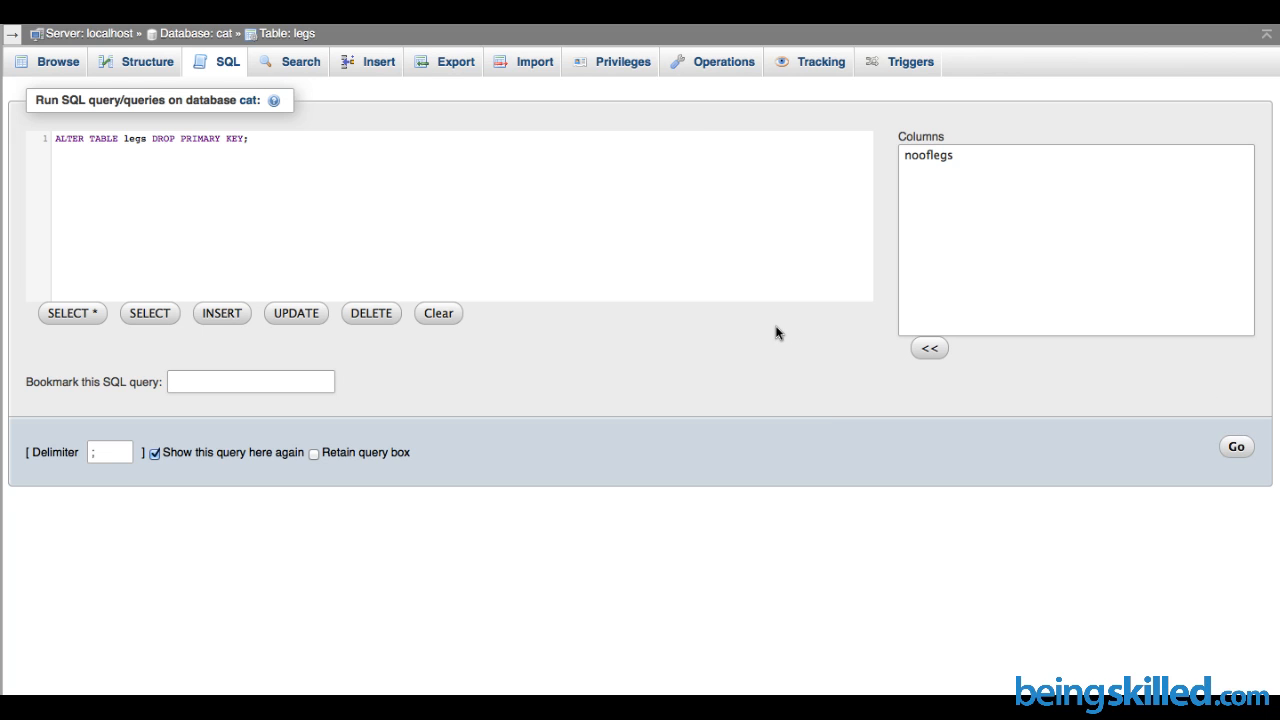
# Run and confirm the drop-primary-key statement, then view the legs structure.
pyautogui.click(1236, 446)
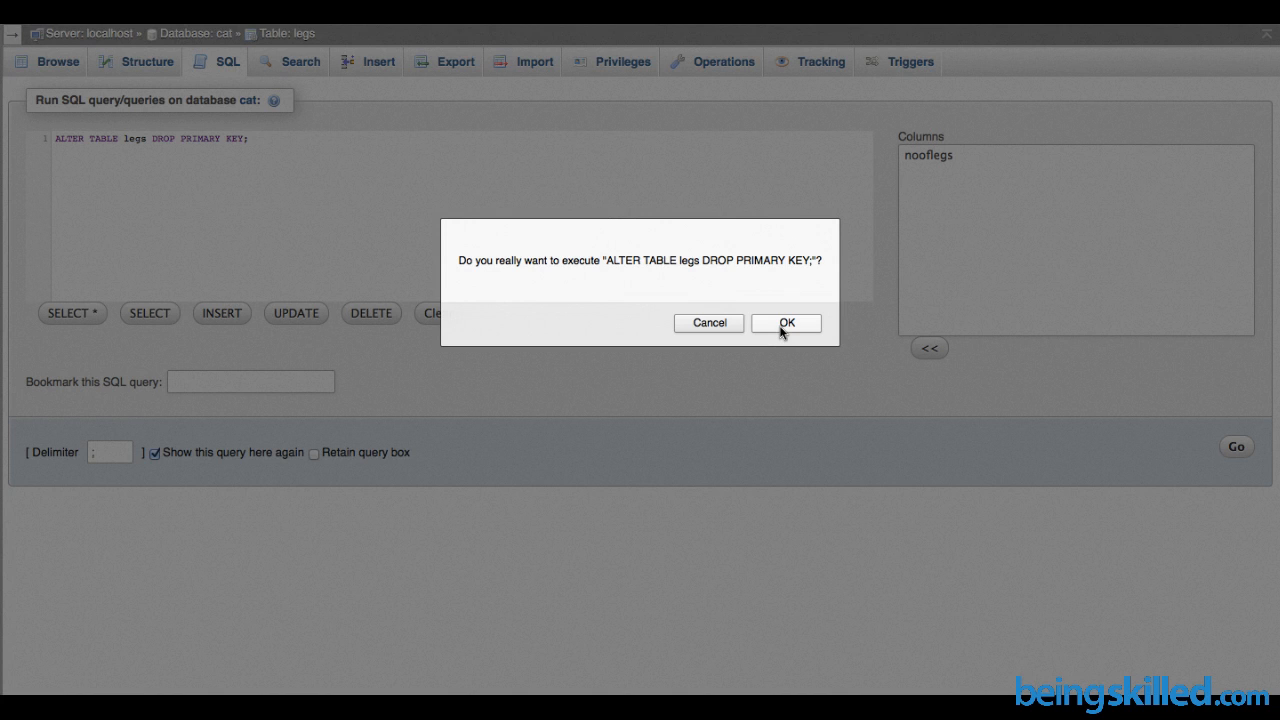
pyautogui.click(785, 322)
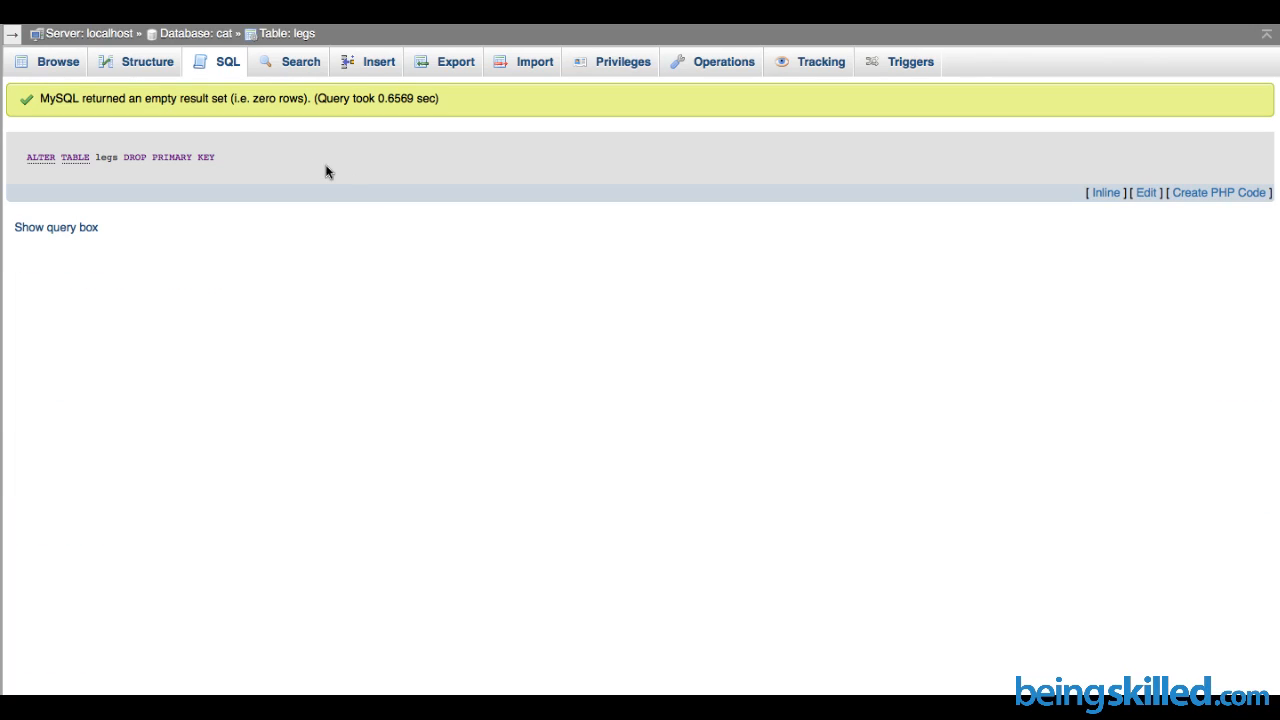
pyautogui.moveTo(257, 102)
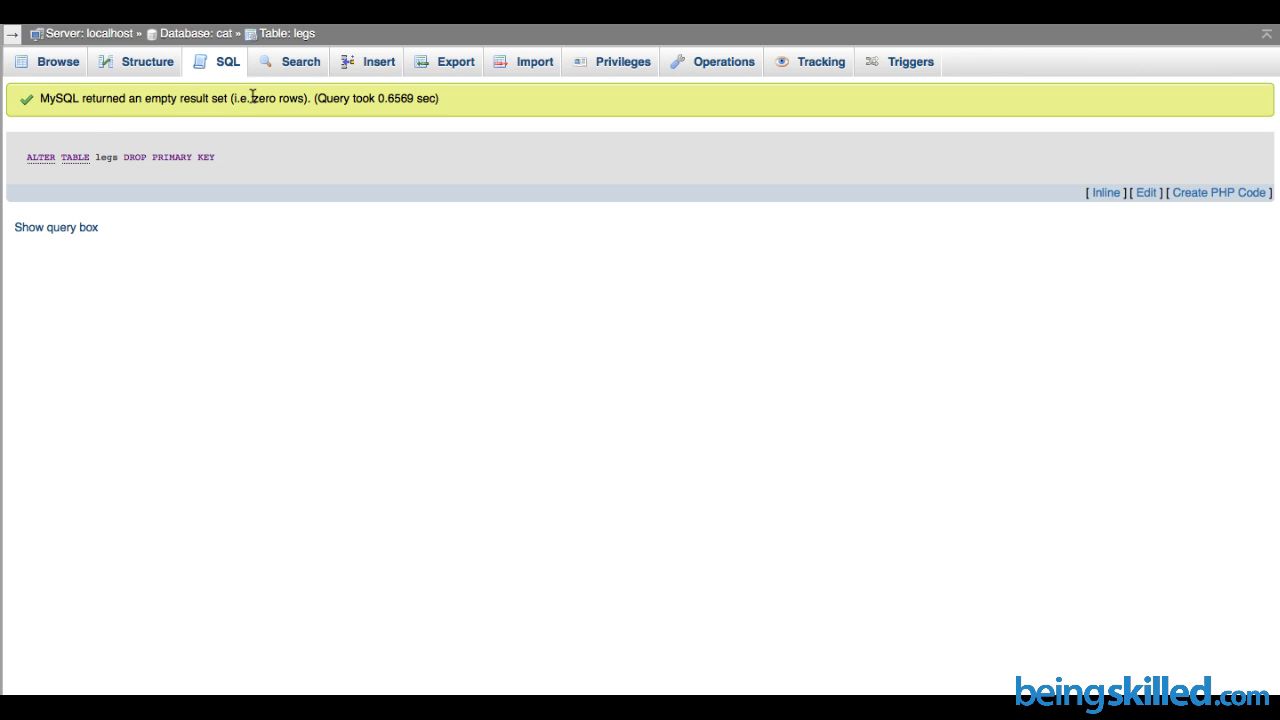
pyautogui.click(146, 61)
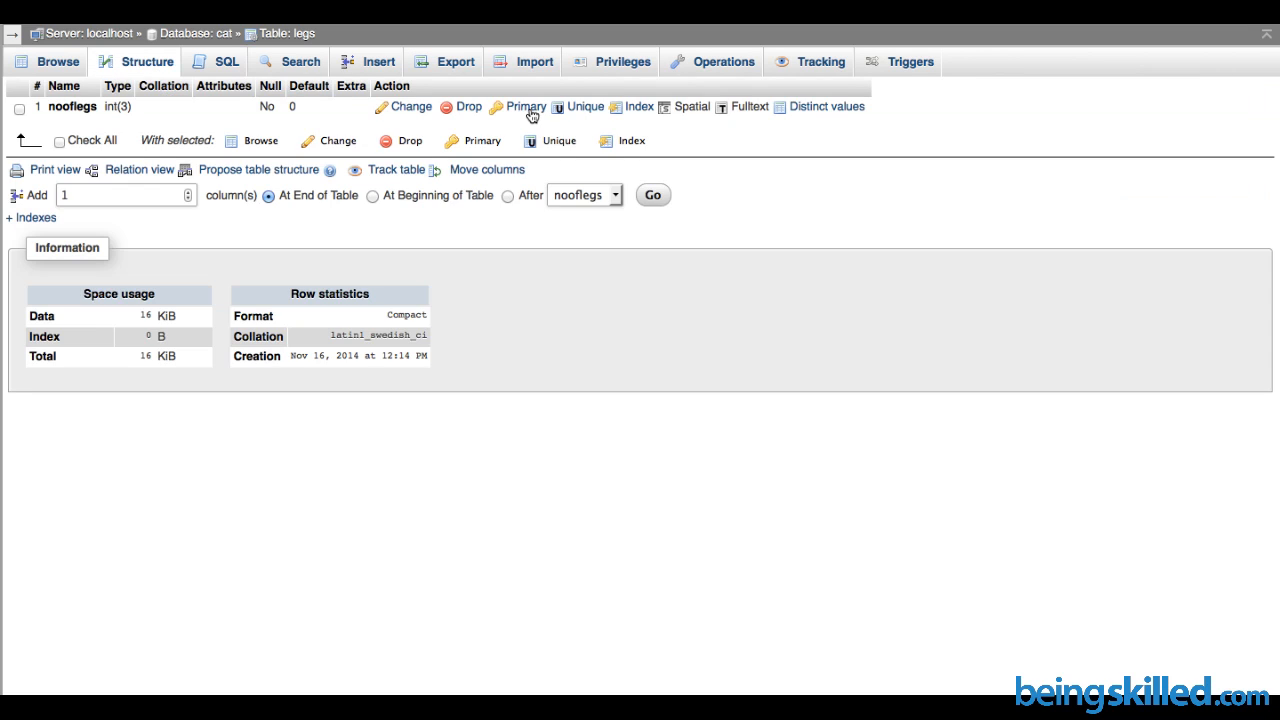